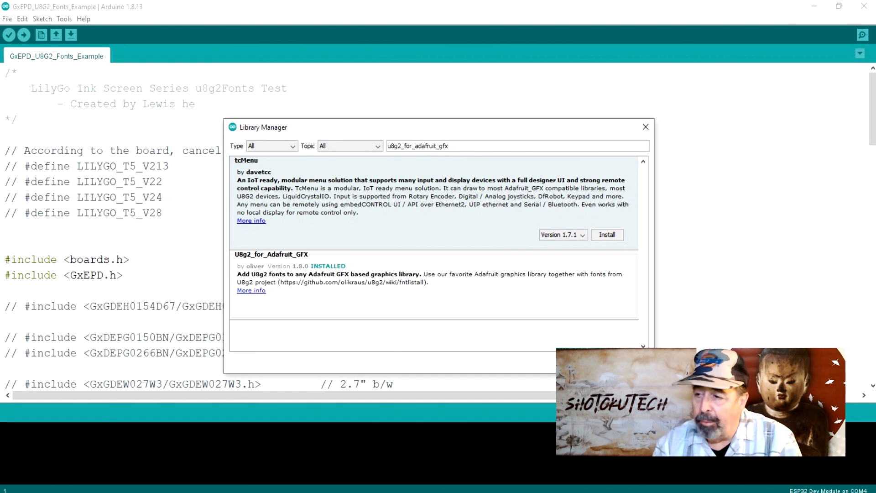
Close Library Manager, uncomment the DEPG0213BN include in the font example, and upload it
click(646, 127)
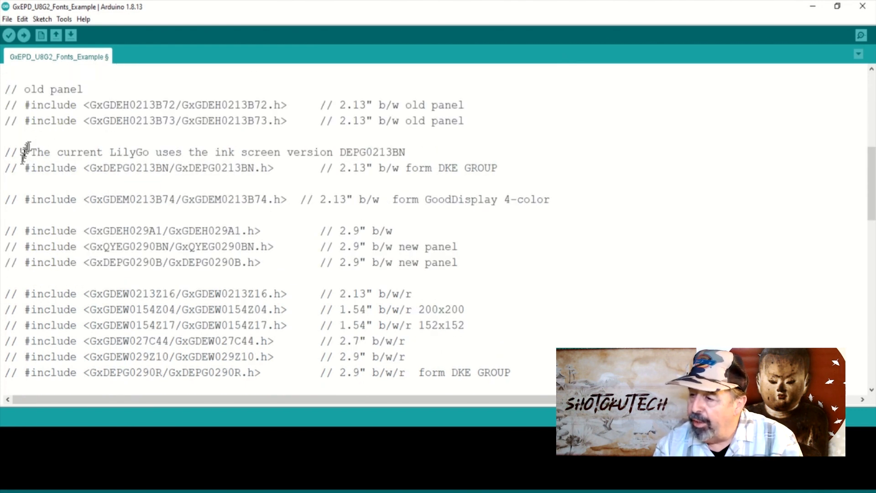
text(!)
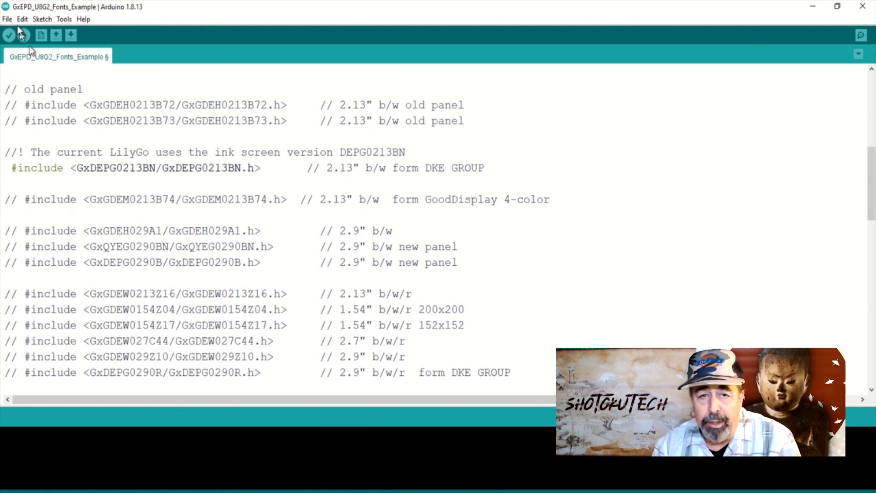
click(25, 35)
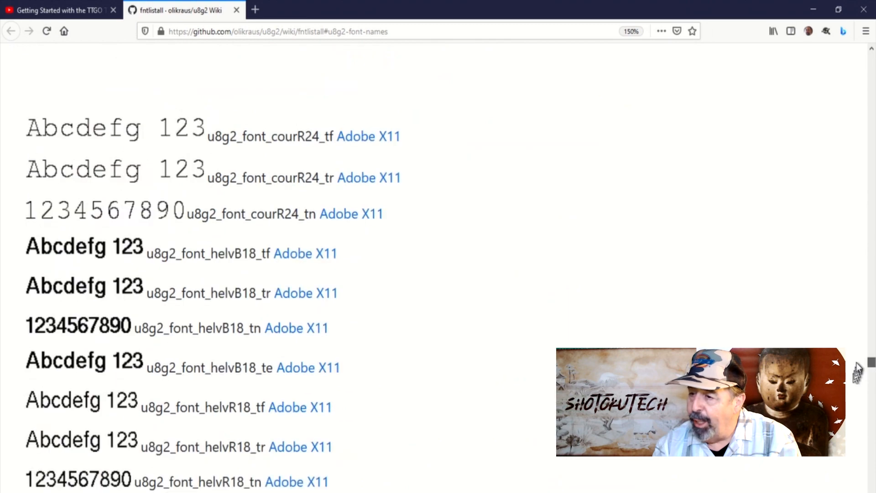
Scroll through the u8g2 font list to fonts like u8g2_font_helvB18_tf
scroll(down, 3)
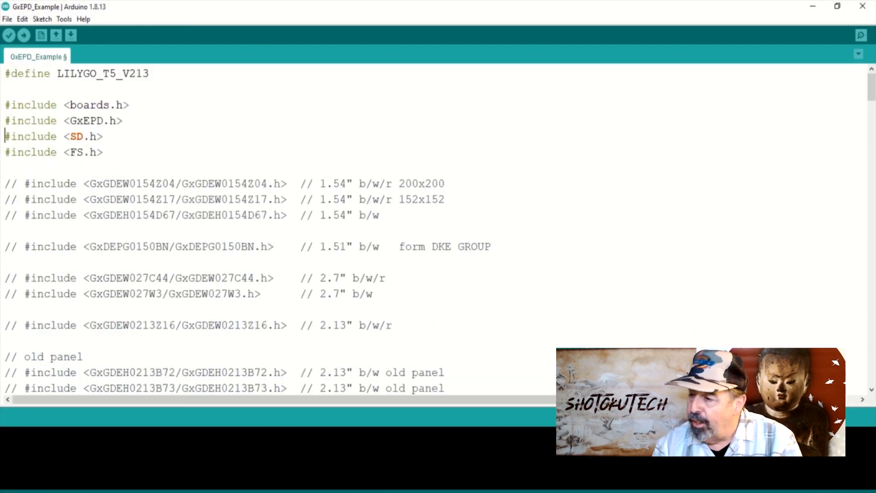
Scroll through GxEPD_Example reviewing the bitmap, SD card and font blocks
scroll(down, 3)
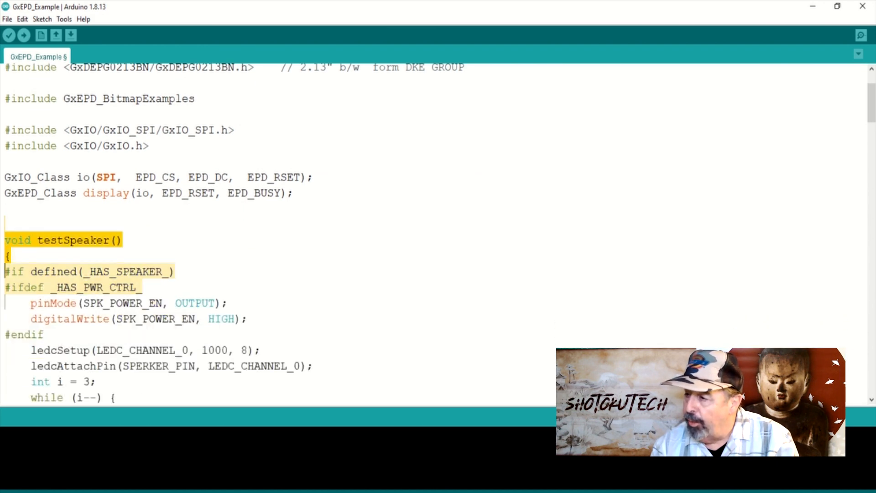
scroll(down, 3)
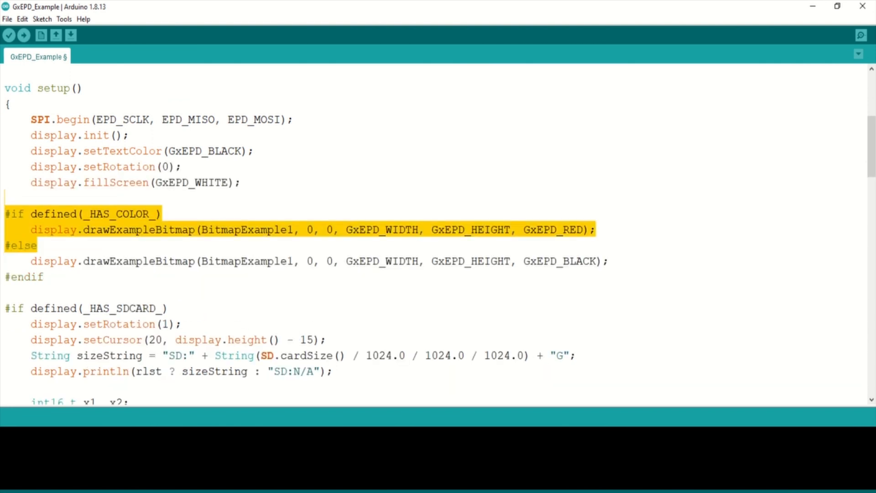
scroll(down, 3)
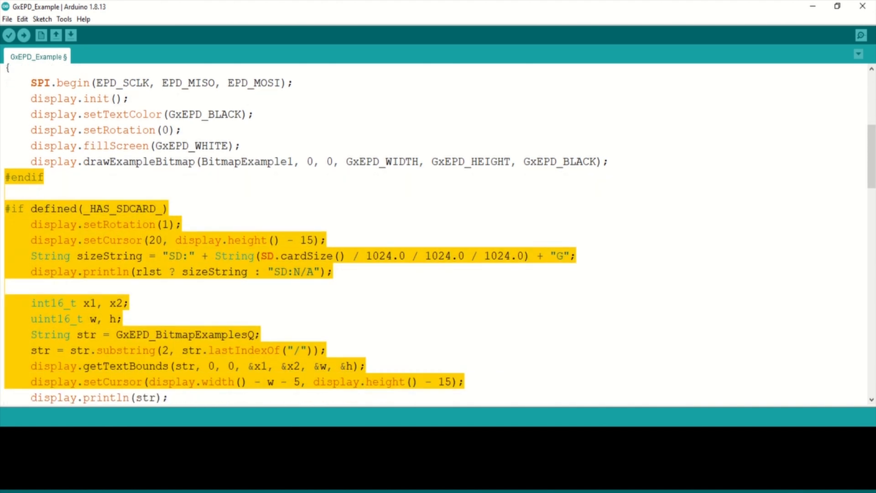
scroll(down, 3)
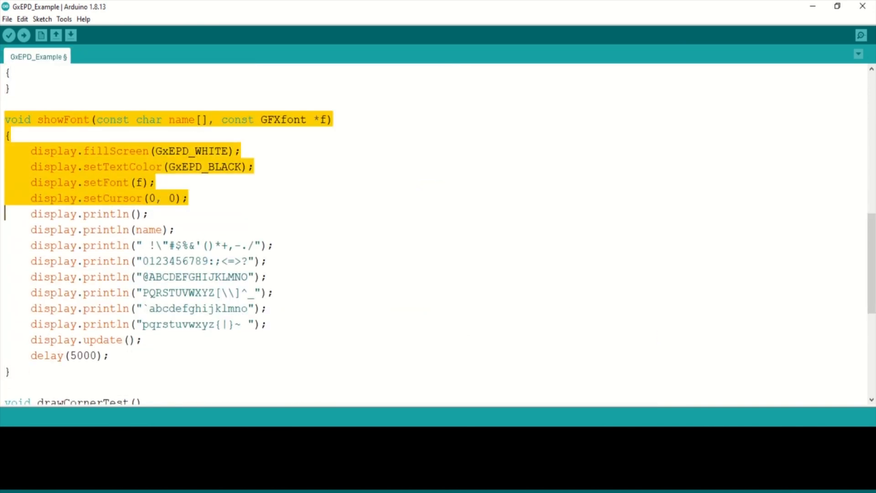
scroll(up, 3)
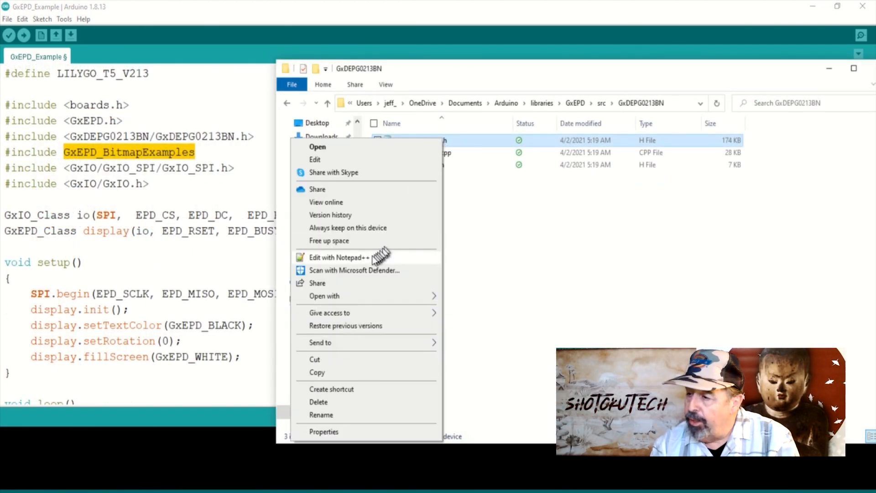
Open the 174 KB GxDEPG0213BN header file in Notepad++
click(341, 258)
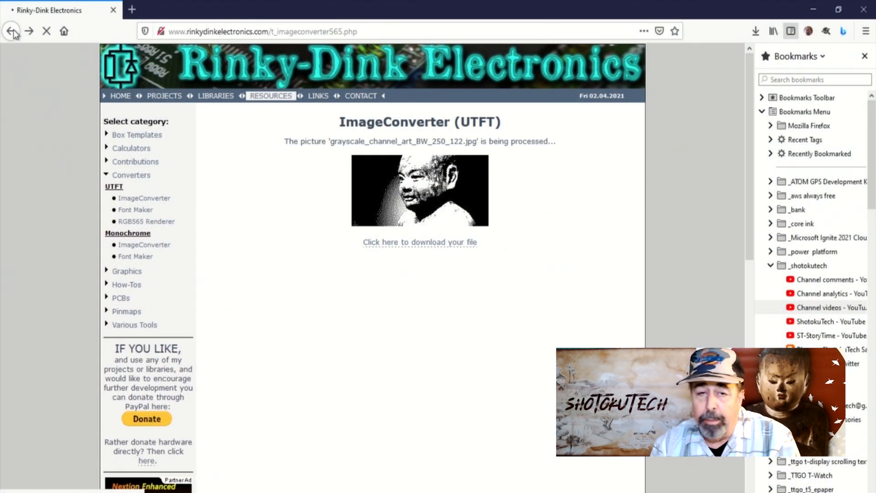
Convert two.jpg to a .c file in ImageConverter and save two.c to disk
click(11, 31)
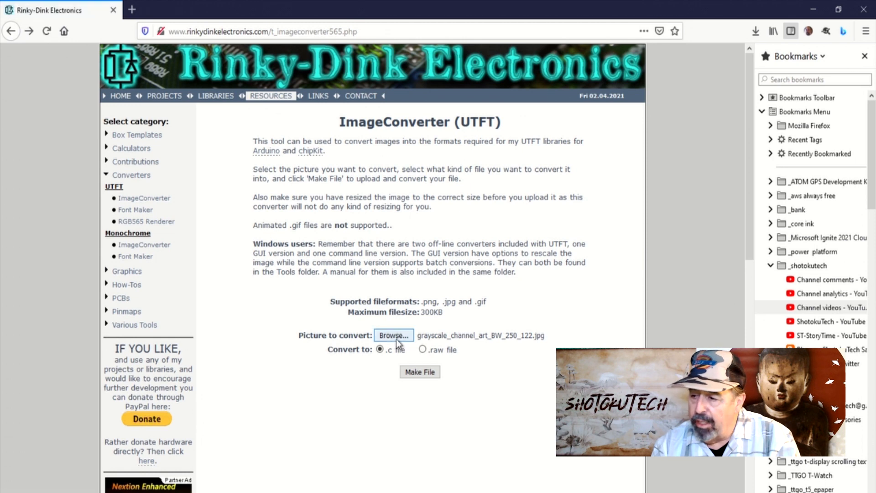
click(393, 336)
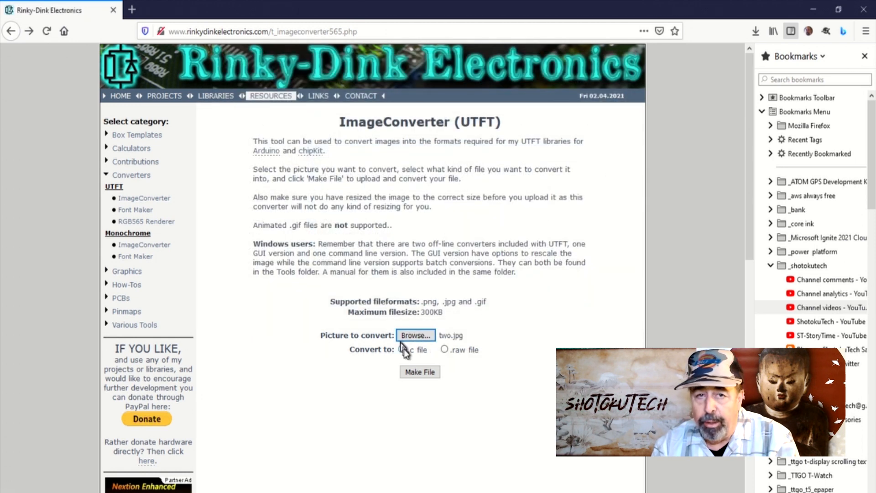
click(419, 372)
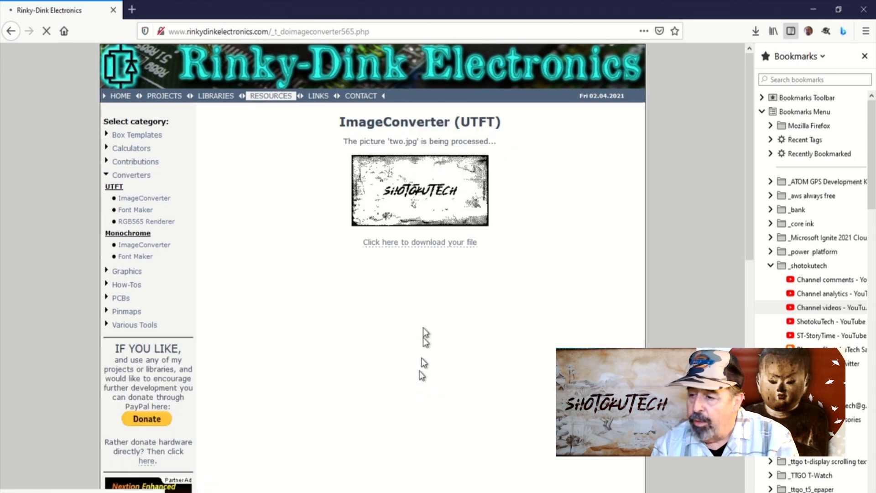
right_click(419, 241)
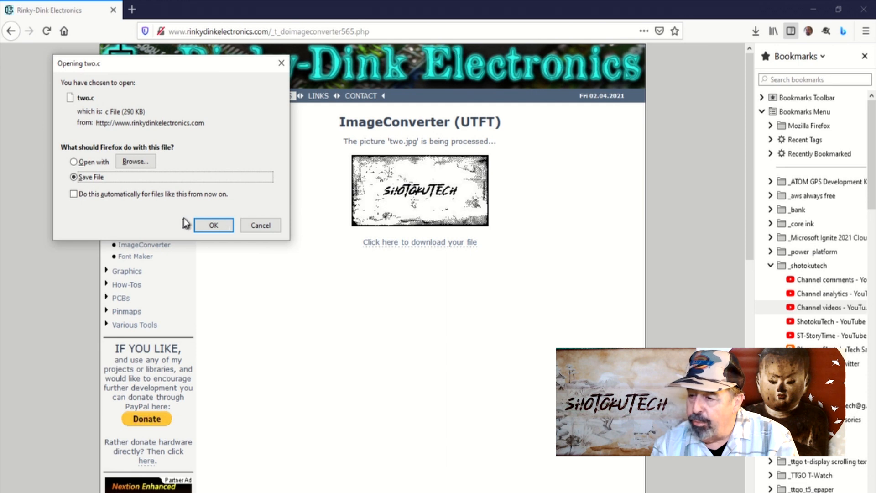
click(213, 225)
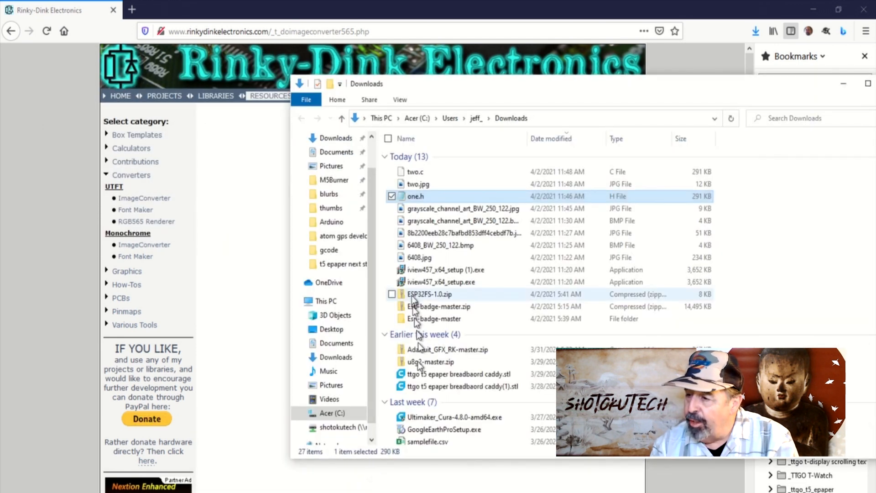
Rename the downloaded two.c in Downloads to two.h
click(416, 171)
text(h)
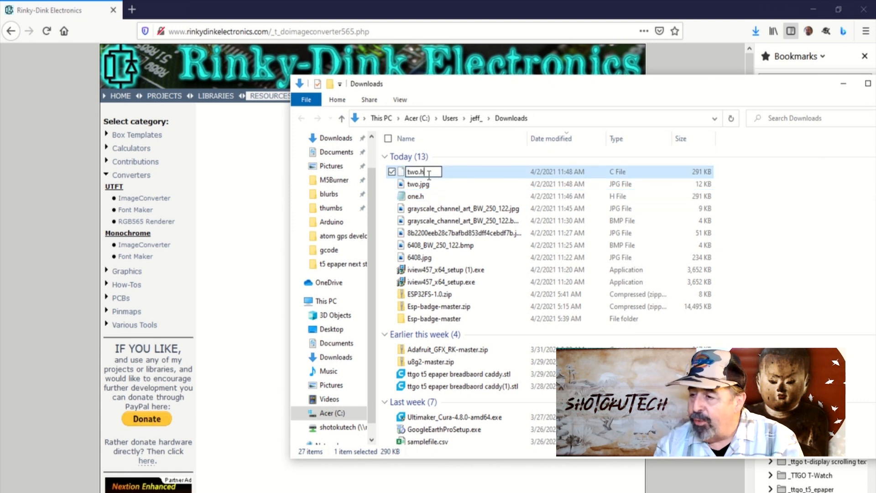
right_click(416, 171)
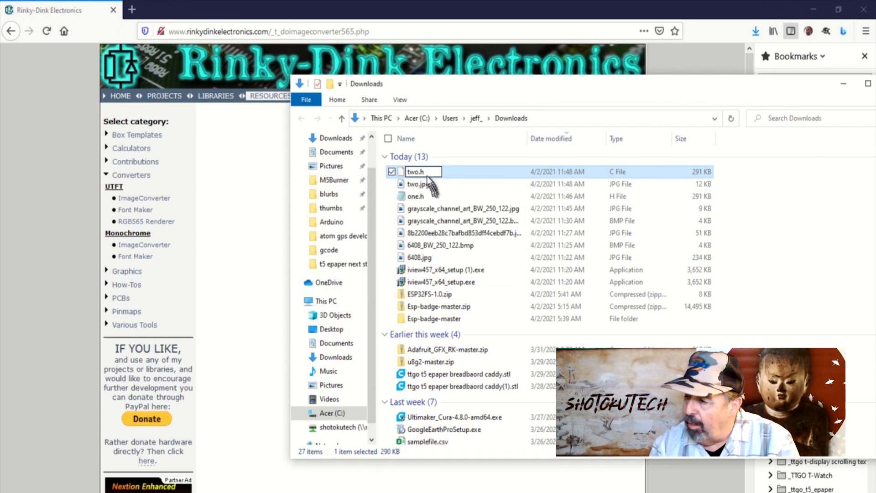
right_click(422, 172)
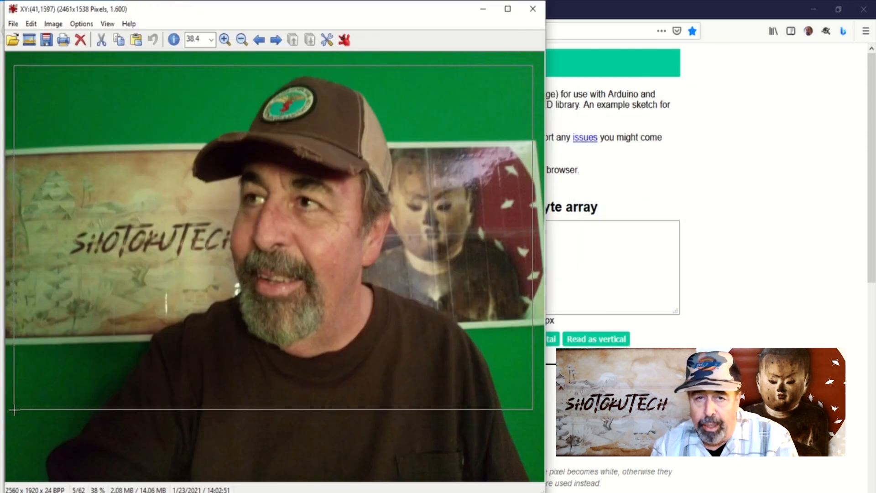
Crop the photo and resize it to 250 × 122 pixels at 16 DPI
click(30, 24)
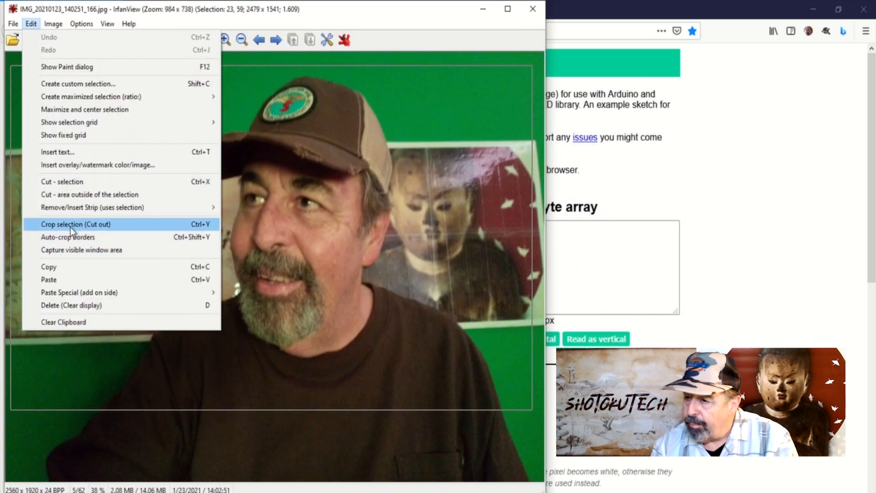
click(53, 23)
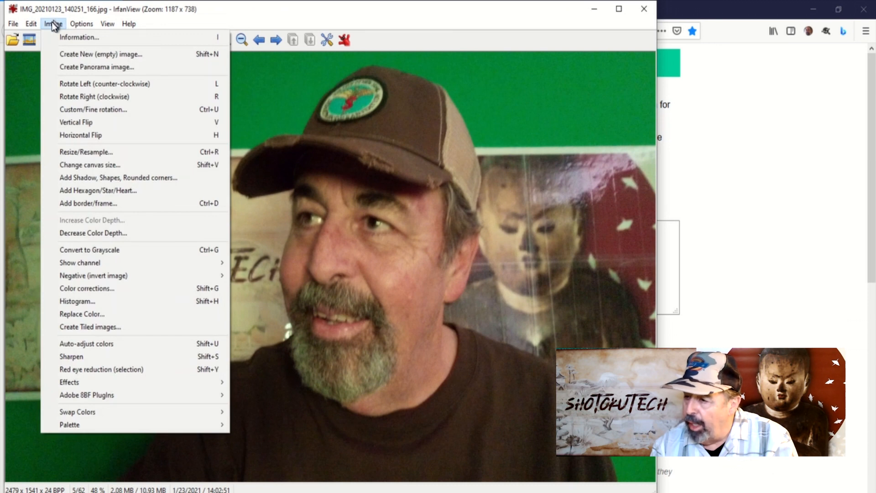
mouse_move(87, 152)
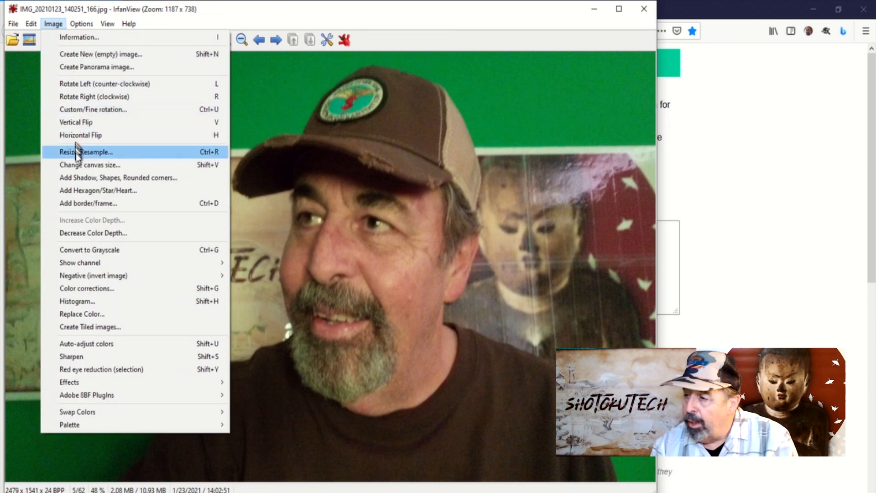
click(84, 151)
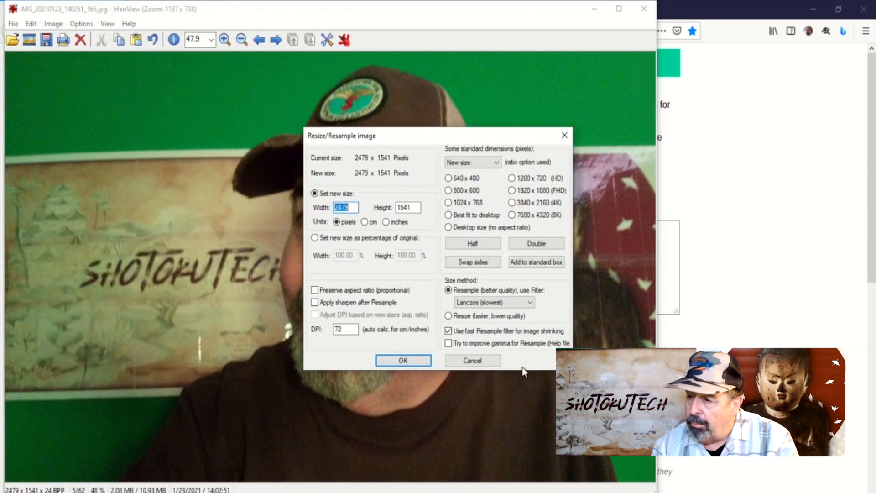
text(250)
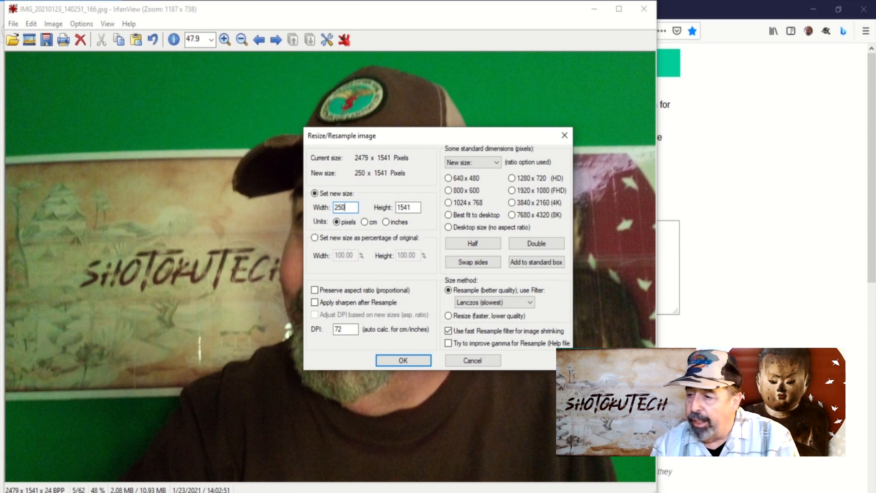
text(122)
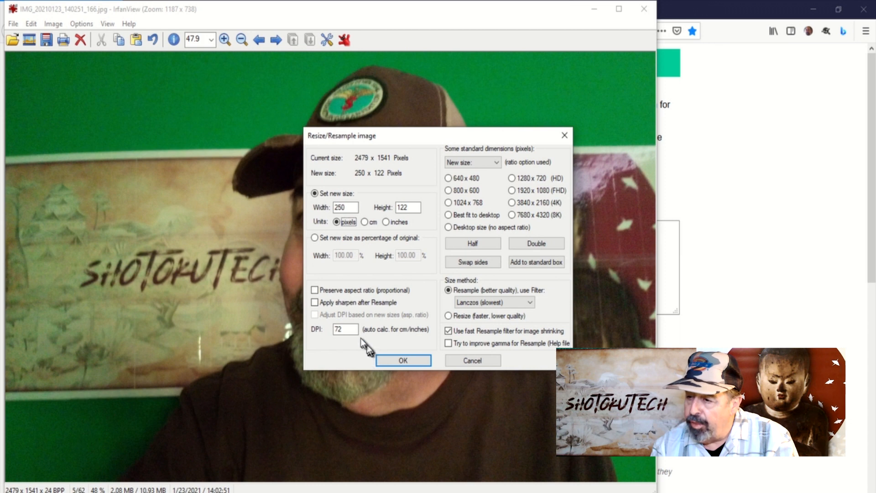
click(345, 329)
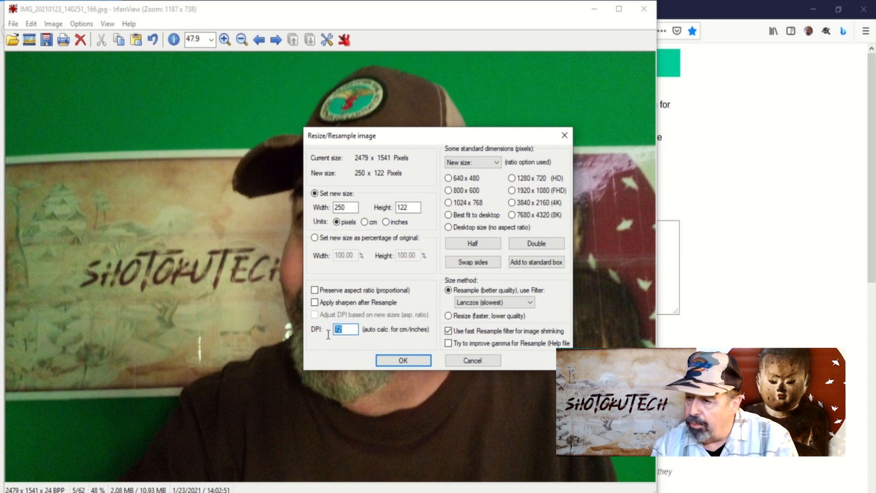
text(16)
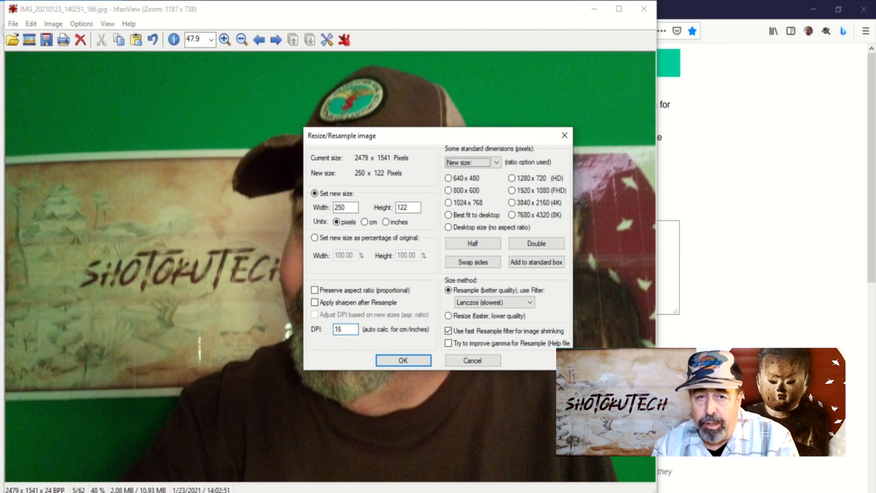
click(403, 360)
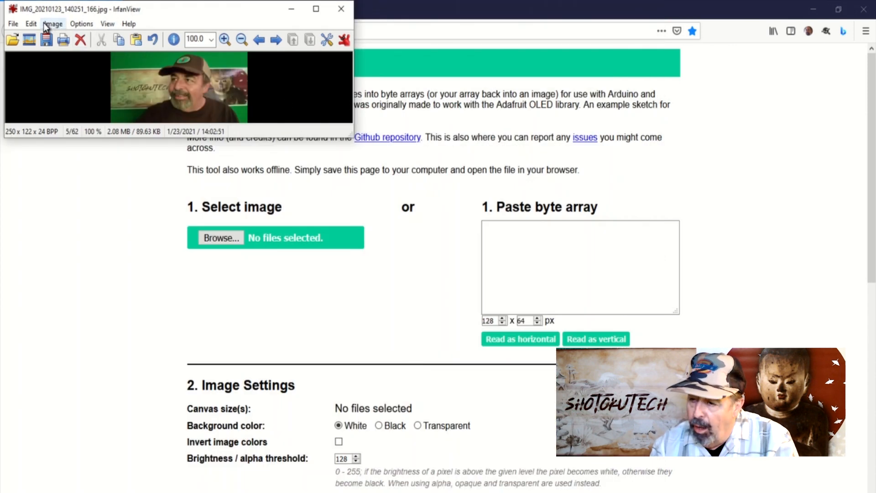
Save the resized picture, choosing its file format
click(52, 23)
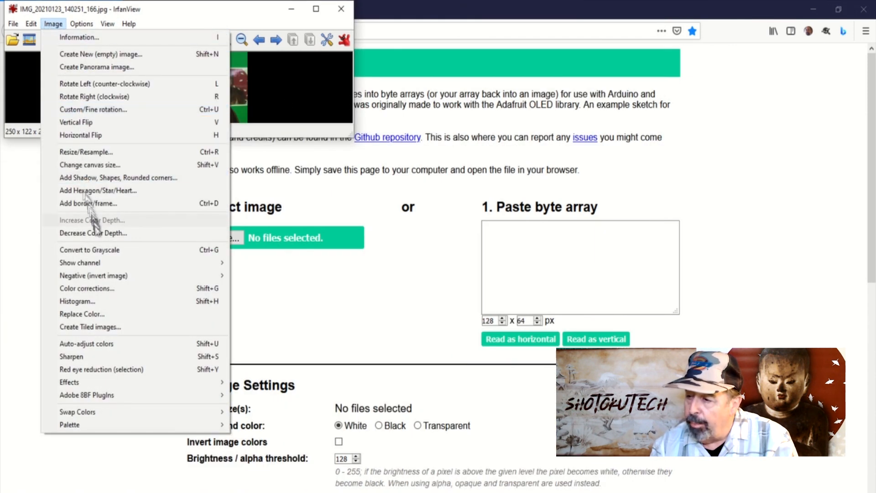
click(93, 233)
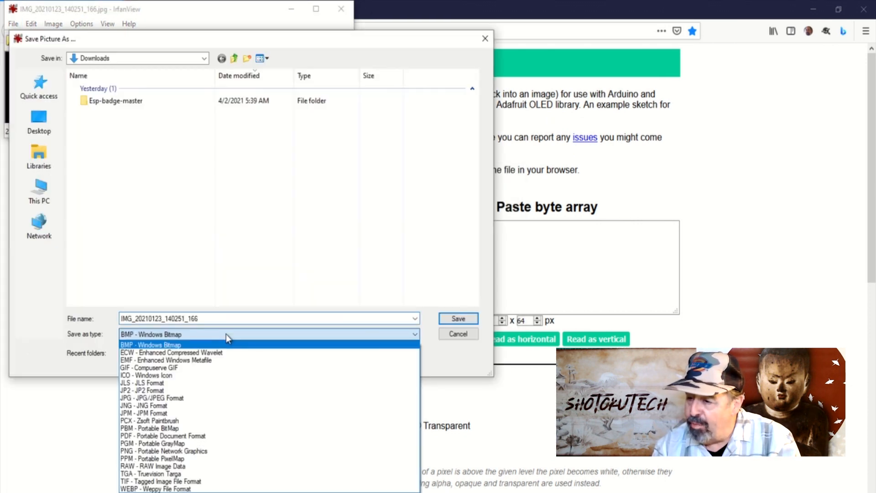
click(457, 319)
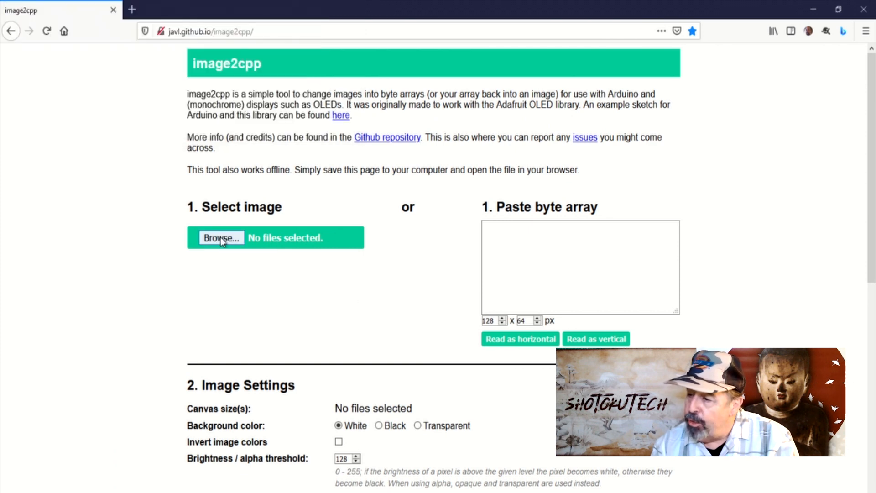
Load foura.jpg from Downloads into image2cpp and generate its byte-array code
click(221, 238)
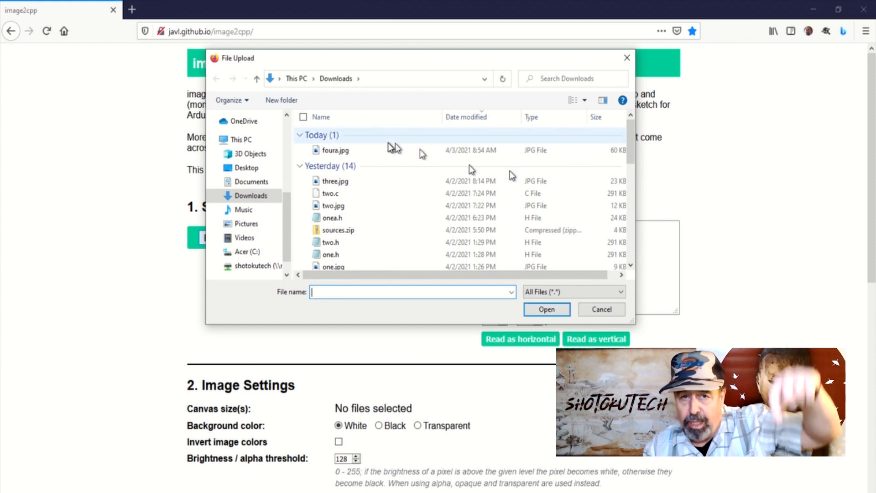
click(336, 150)
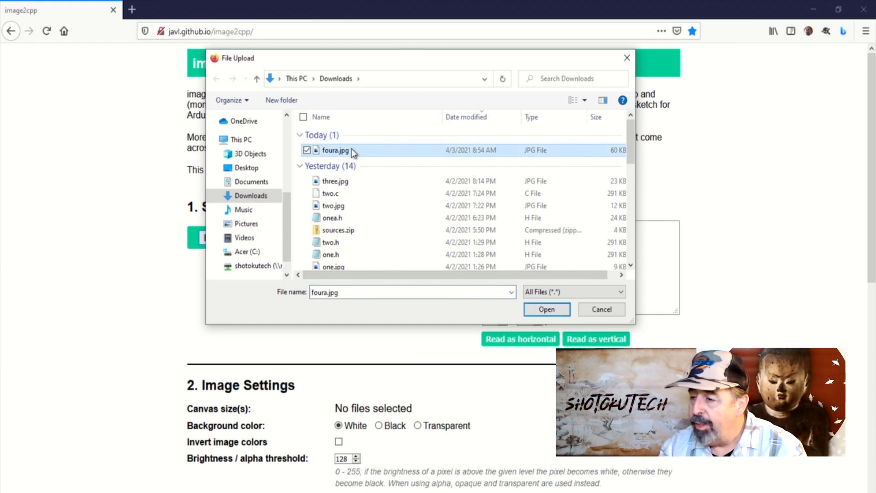
click(546, 309)
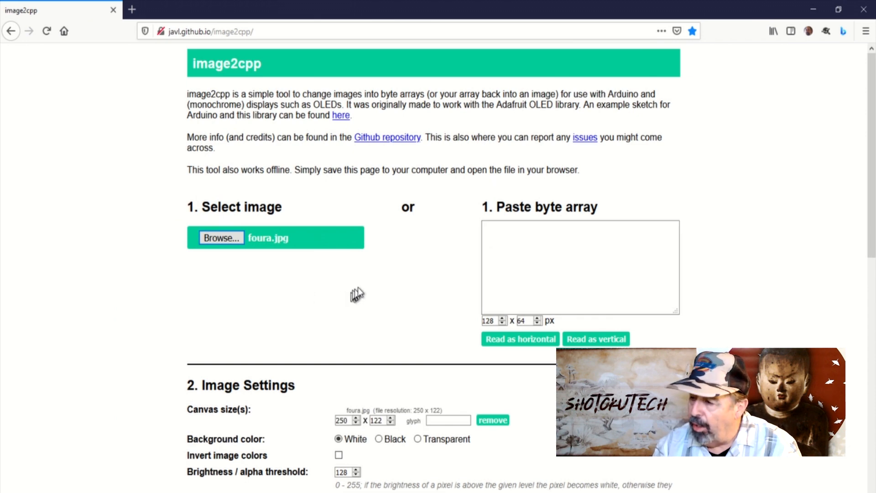
scroll(down, 3)
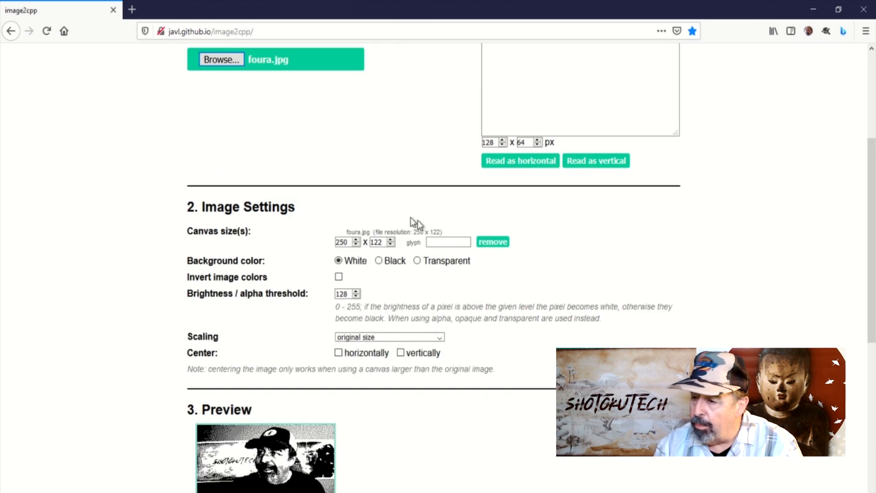
scroll(down, 3)
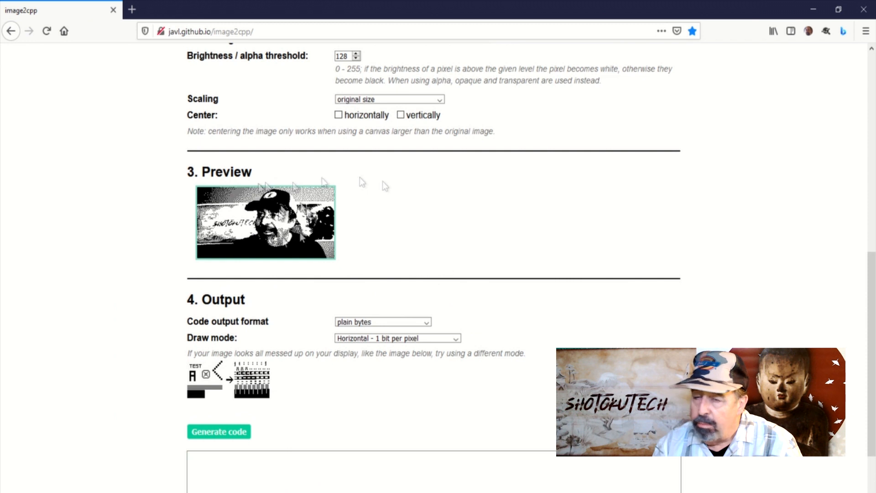
scroll(down, 3)
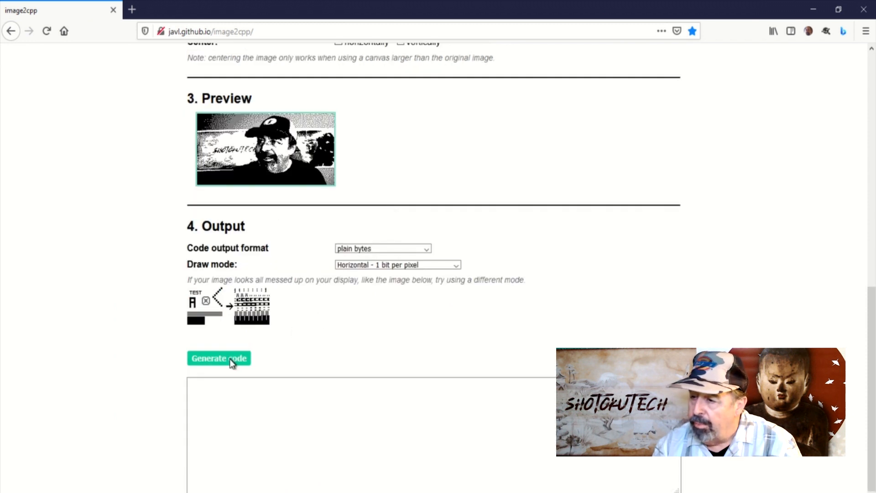
click(218, 359)
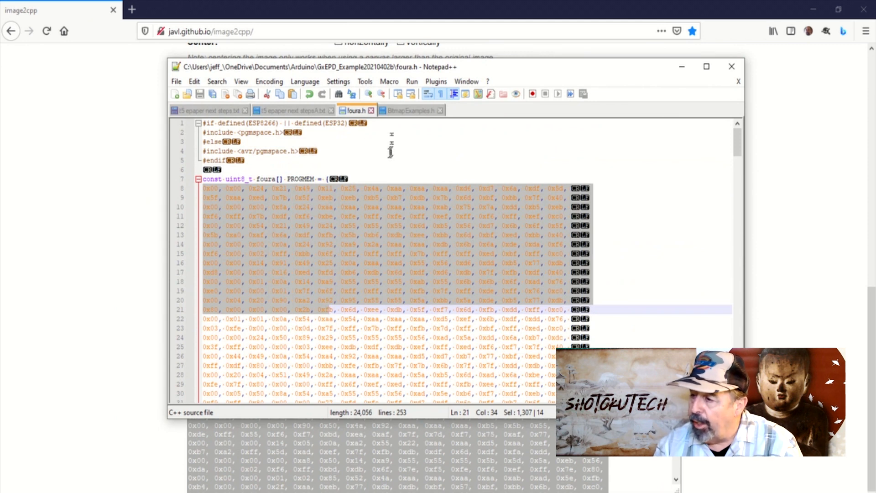
mouse_move(353, 110)
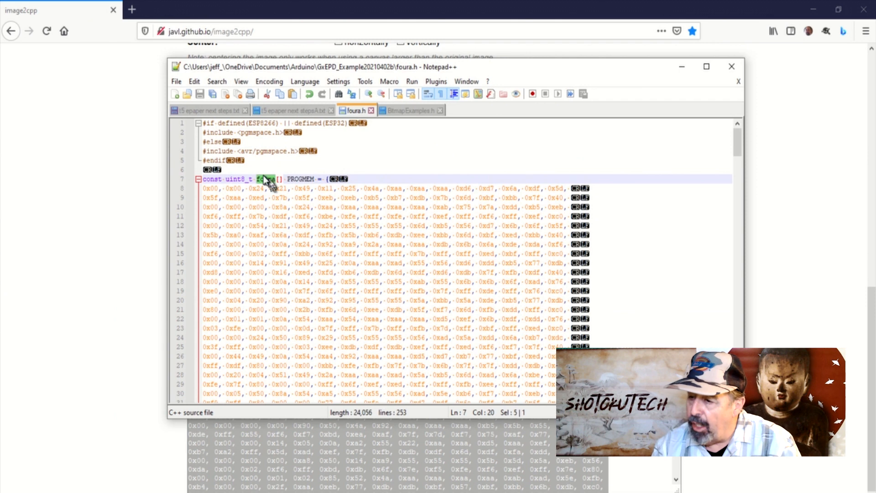
Check foura.h's foura array declaration against BitmapExamples.h and scroll the bitmap data
double_click(267, 179)
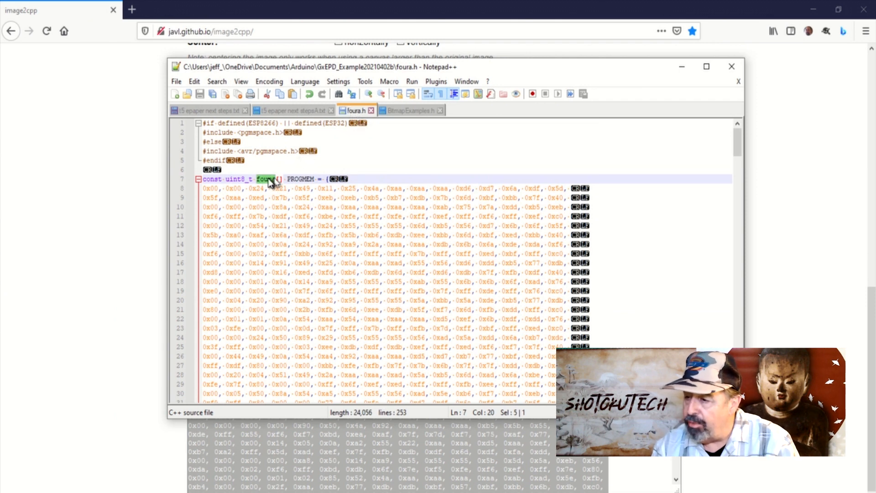
click(412, 110)
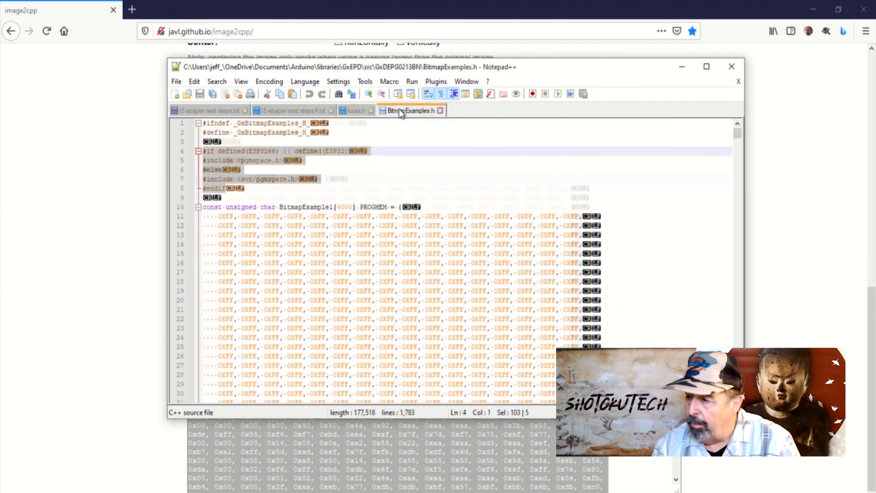
right_click(240, 193)
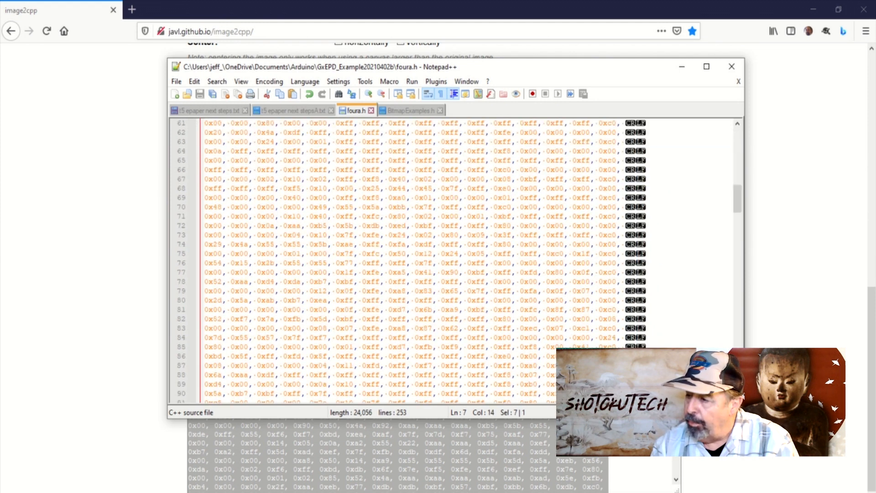
scroll(down, 3)
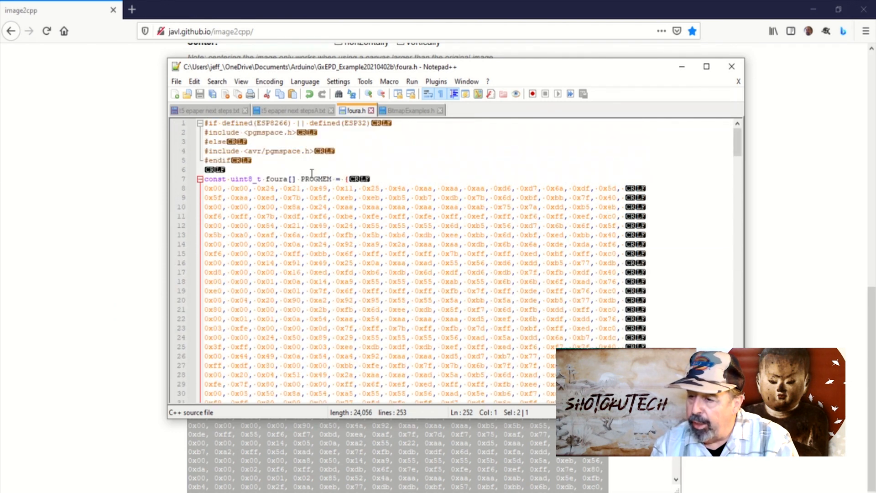
double_click(276, 179)
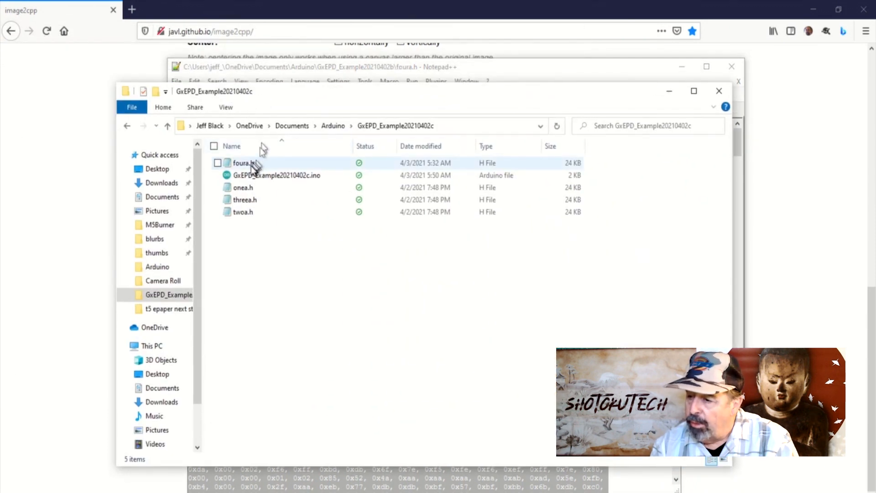
Open GxEPD_Example20210402c.ino from its project folder in Arduino IDE
click(243, 162)
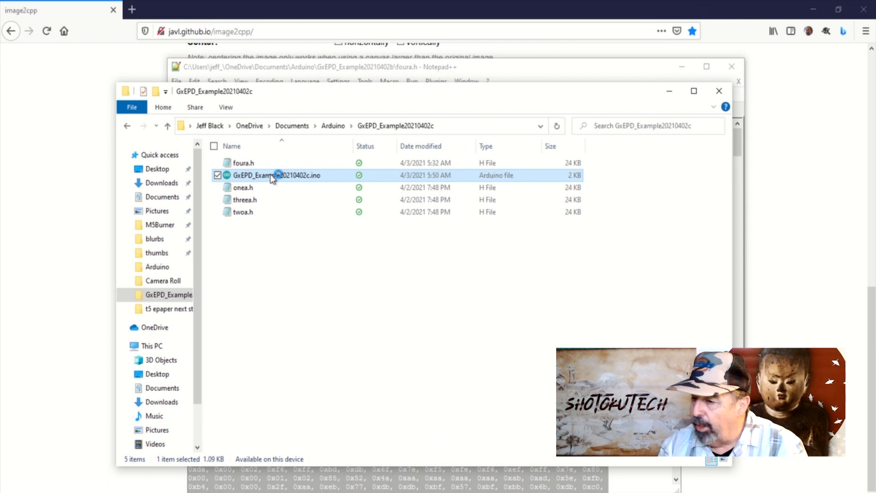
double_click(274, 175)
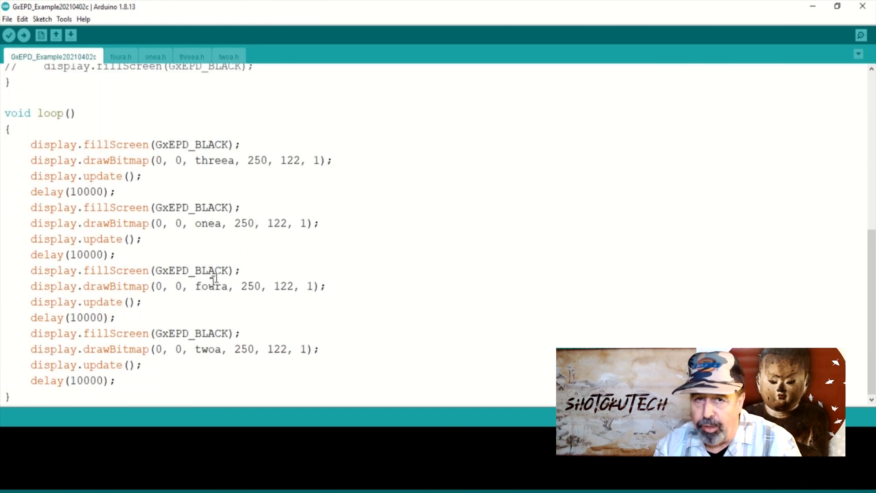
Select foura in the loop's drawBitmap call and check its foura[] PROGMEM array in foura.h
double_click(212, 286)
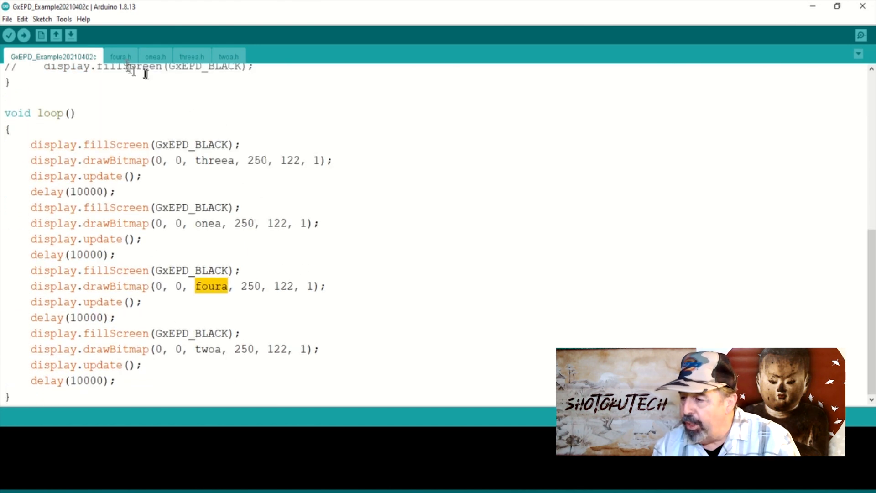
click(120, 57)
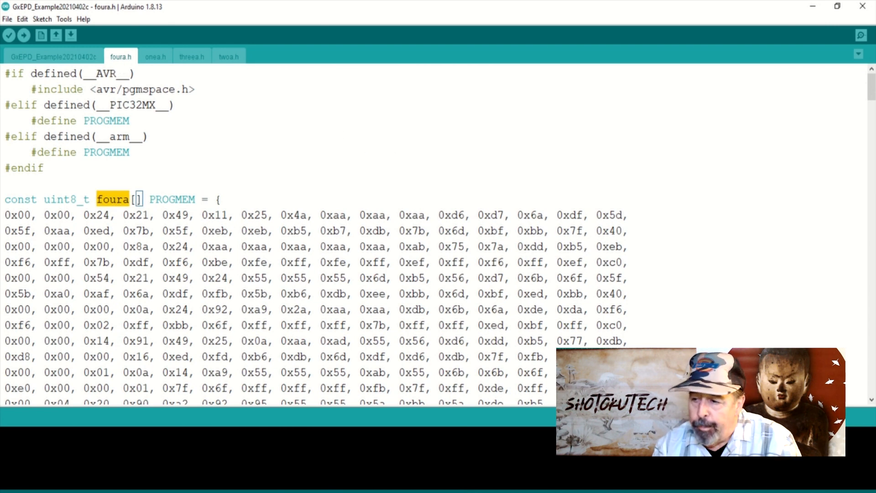
click(53, 56)
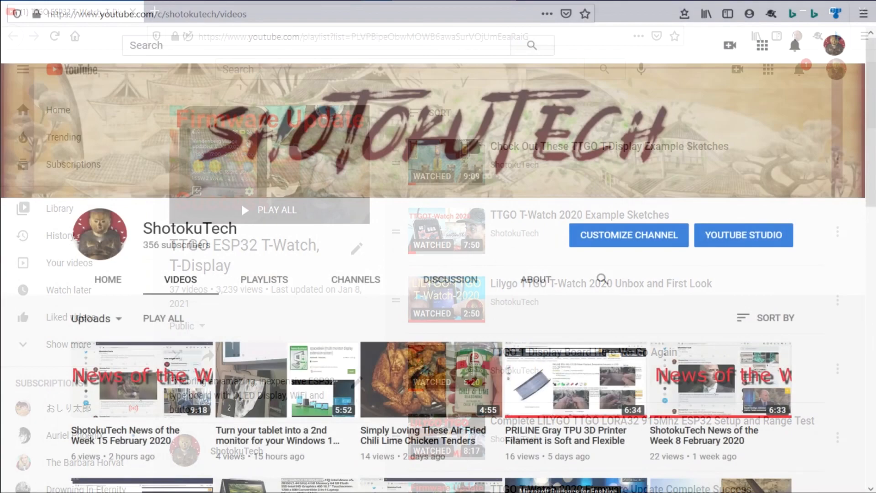
Scroll ShotokuTech's uploads grid down to videos from eight to nine months ago
scroll(down, 3)
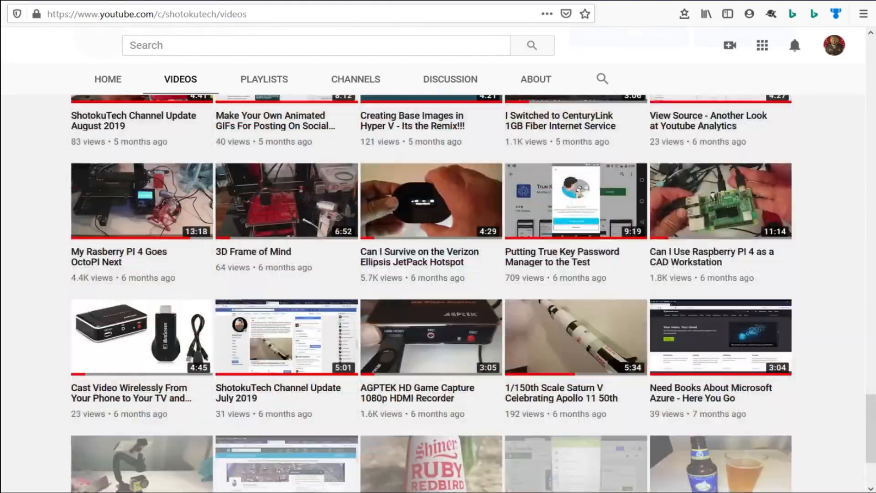
scroll(down, 3)
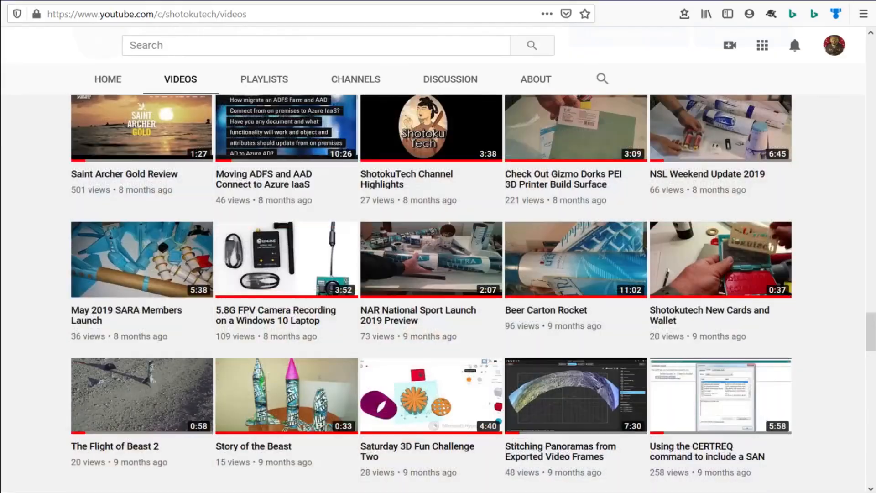